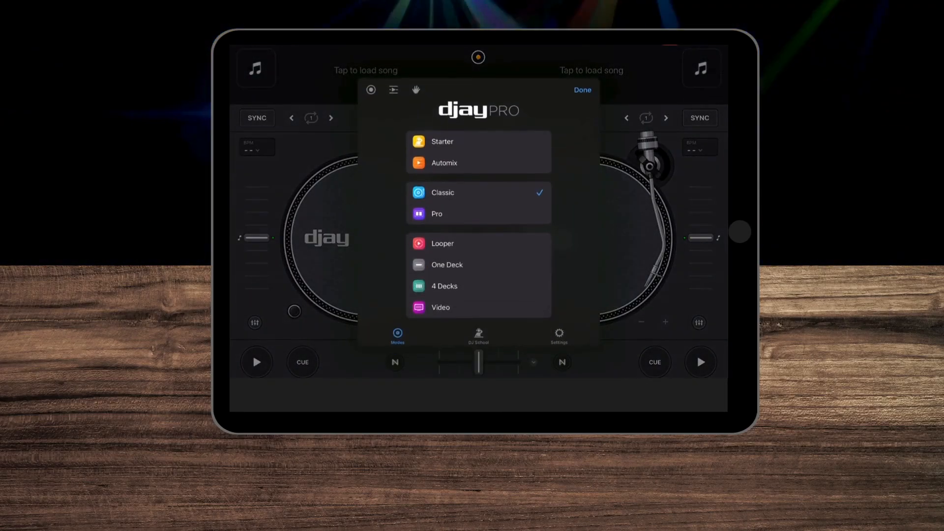
View the djay Pro mode chooser listing Starter, Automix, Classic, Pro and Looper modes.
left_click(442, 243)
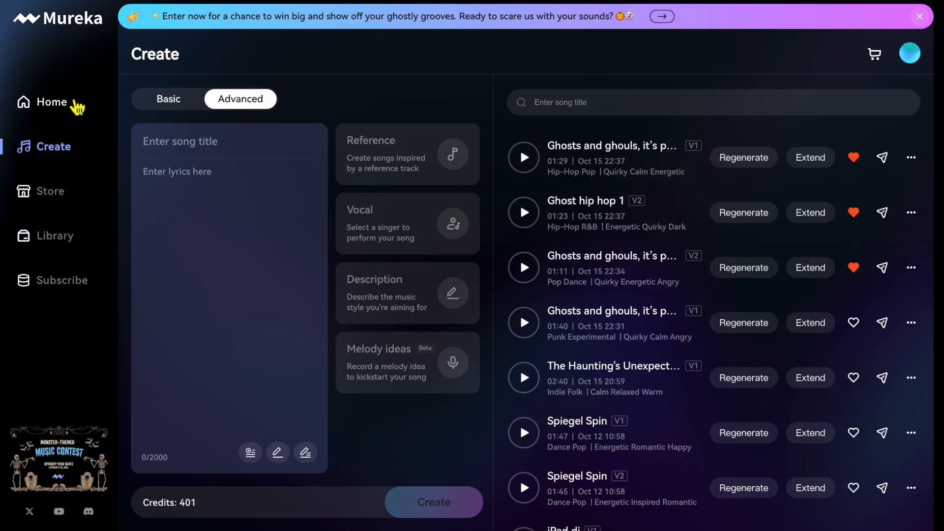
Paste the ghost-party lyrics into Mureka's lyrics field and title the song 'New song'.
right_click(226, 175)
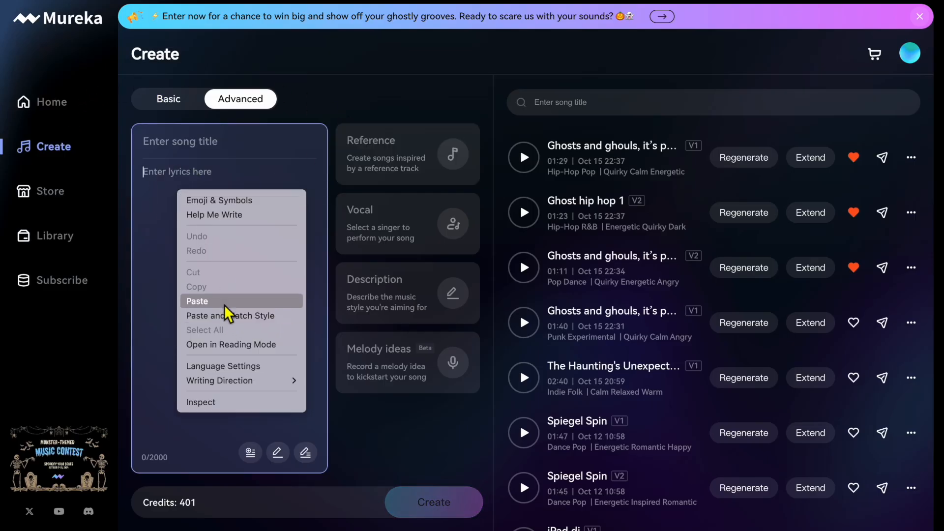
left_click(198, 301)
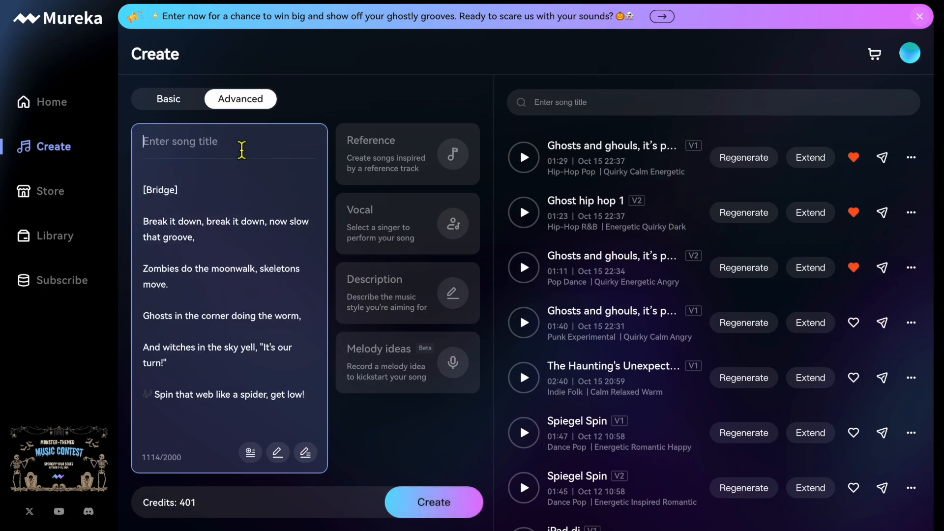
type("New")
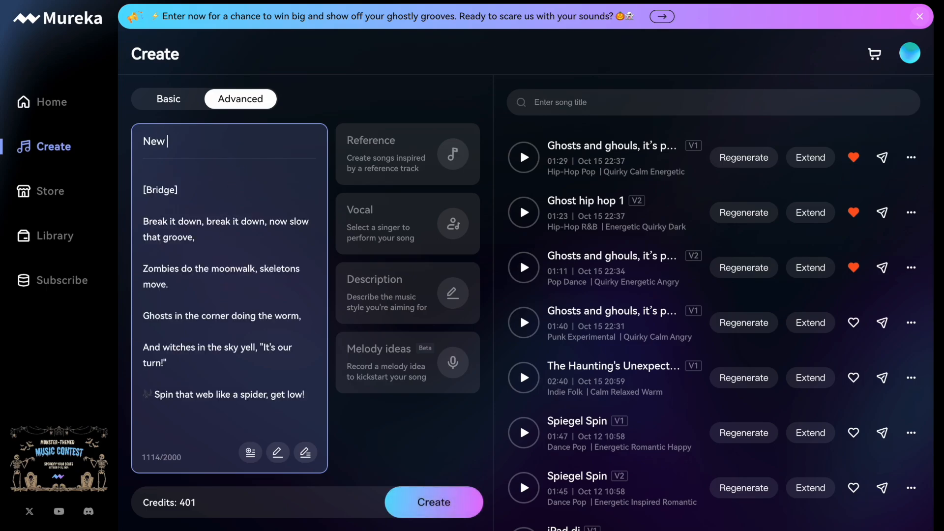
type("song")
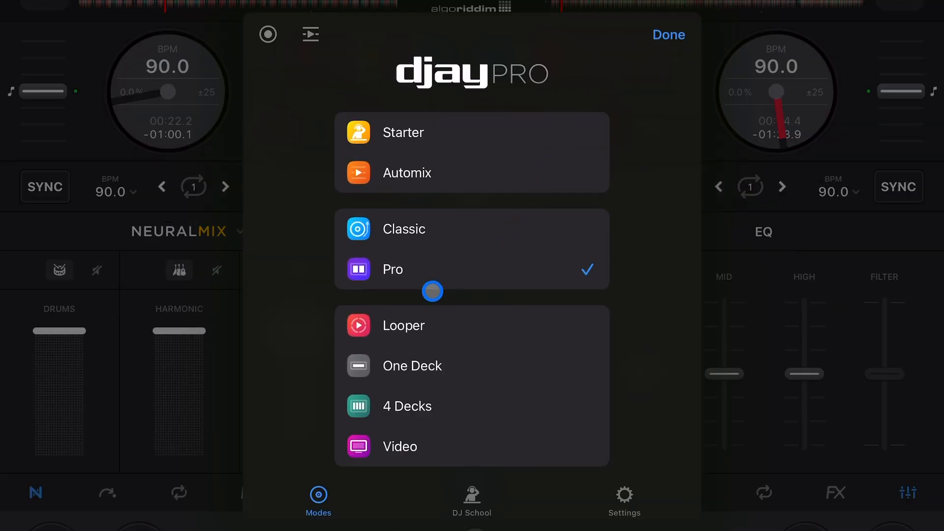
Switch djay Pro to Pro mode with both ghost tracks loaded at 90 BPM.
left_click(668, 34)
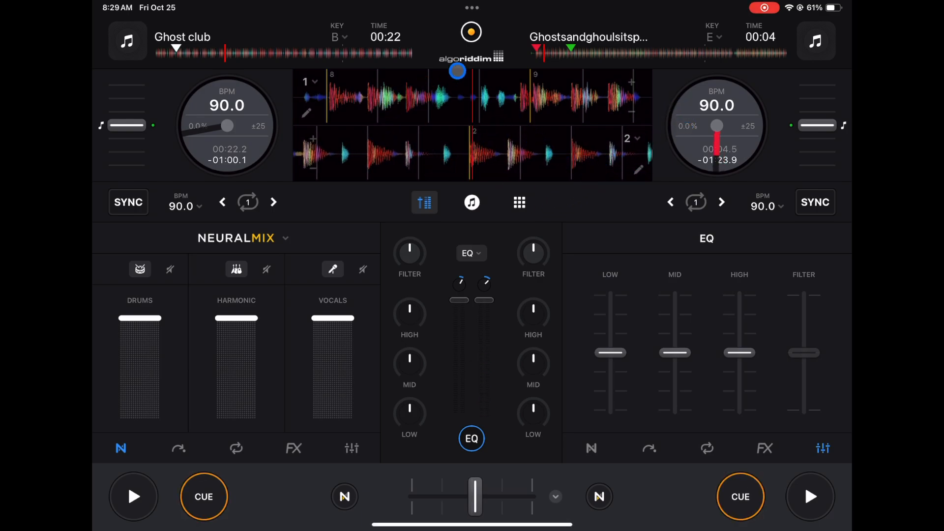
Play the second deck to 00:22 and show its Echo Out, Bit Crusher and Scratcher effects.
left_click(695, 202)
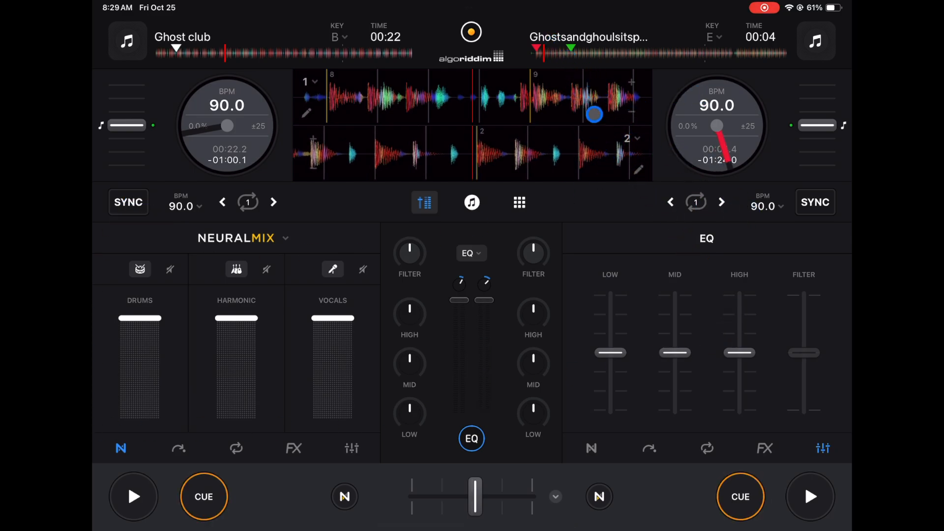
left_click(810, 496)
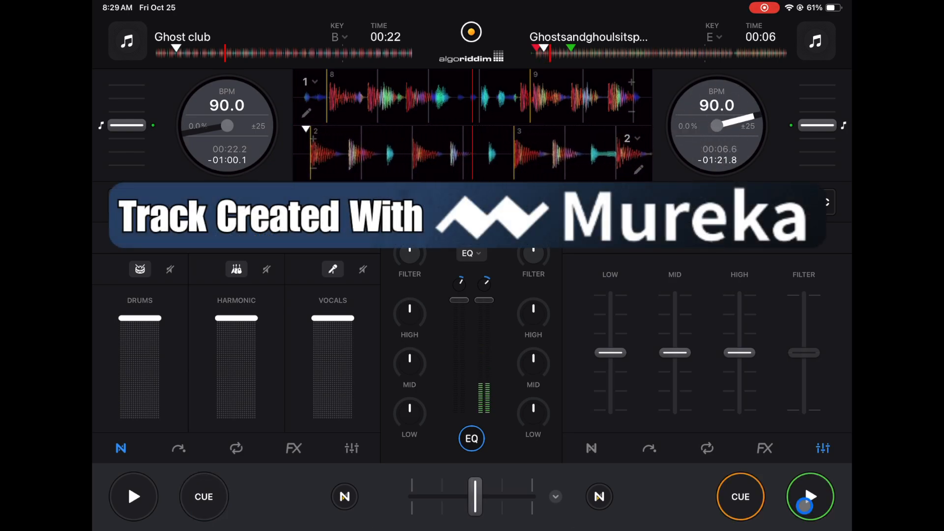
left_click(764, 449)
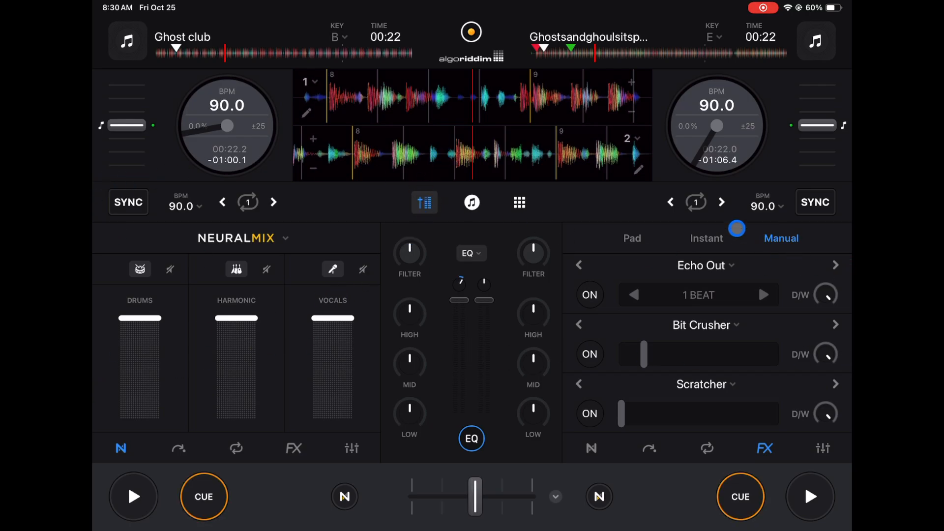
Browse the library and sampler pads, then enlarge both tracks' waveforms across the screen.
left_click(425, 202)
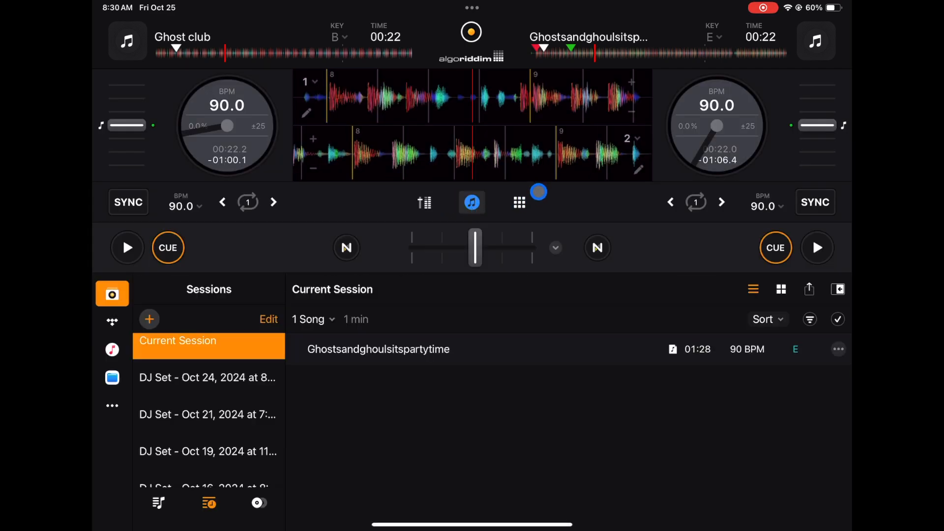
left_click(518, 202)
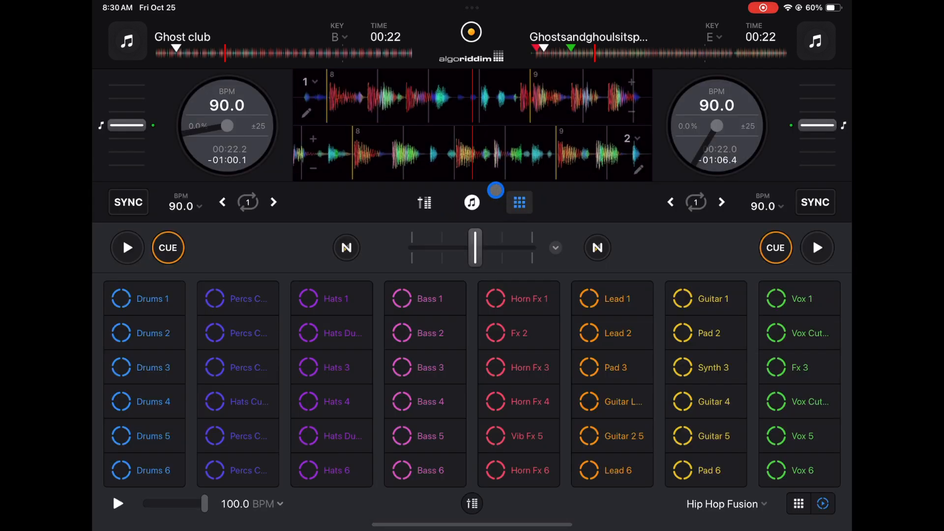
left_click(519, 203)
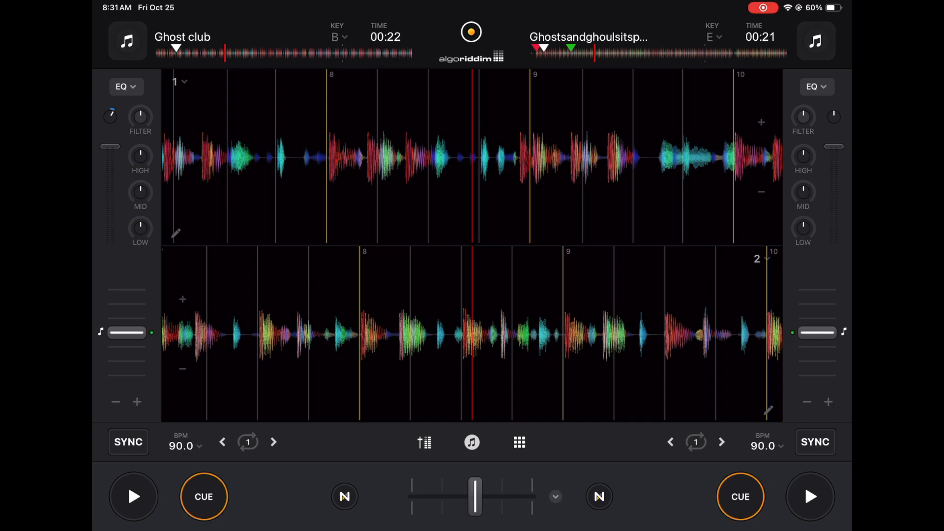
Nudge deck 2's tempo up to 91.7 BPM (+1.9%) and play it on to 00:31.
left_click(809, 496)
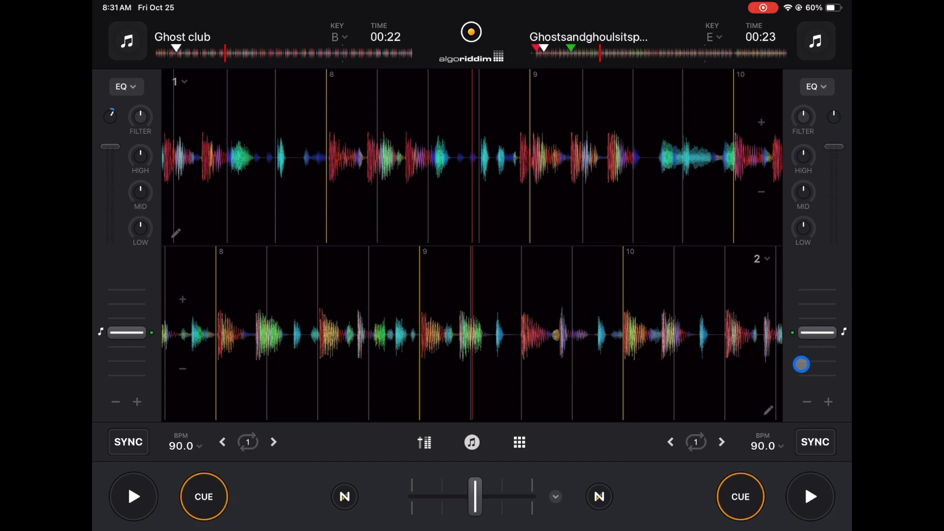
left_click(696, 441)
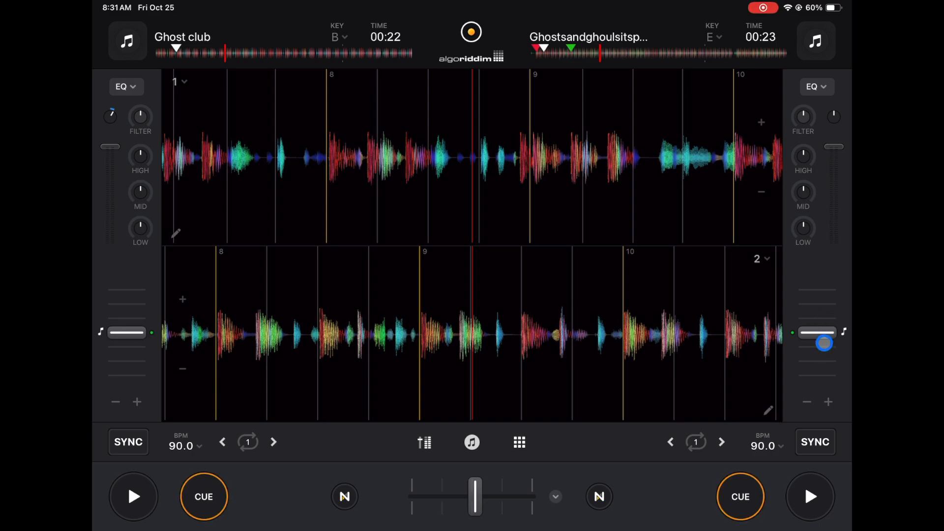
left_click(428, 443)
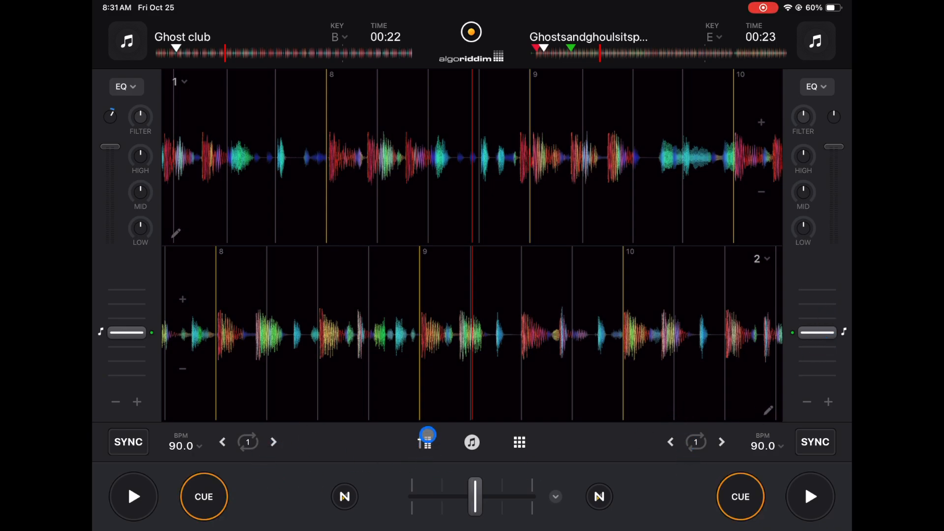
left_click(427, 441)
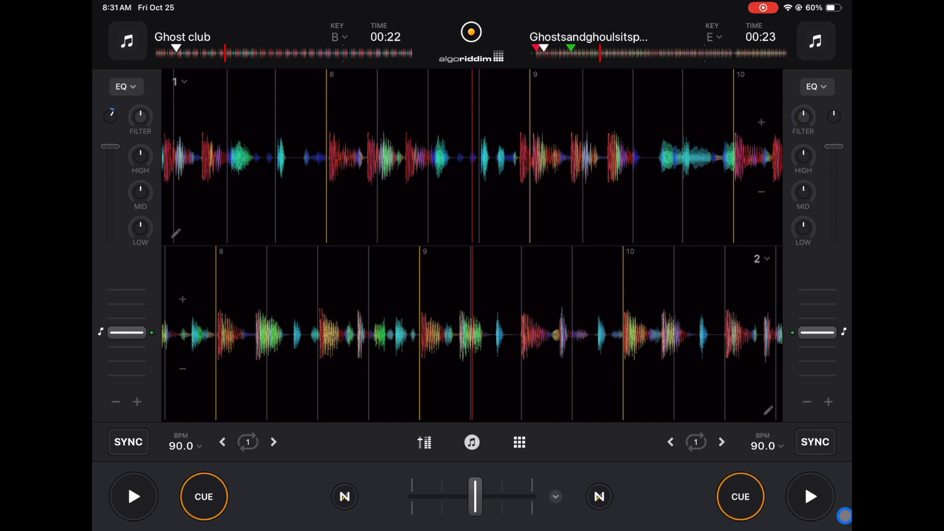
left_click(809, 496)
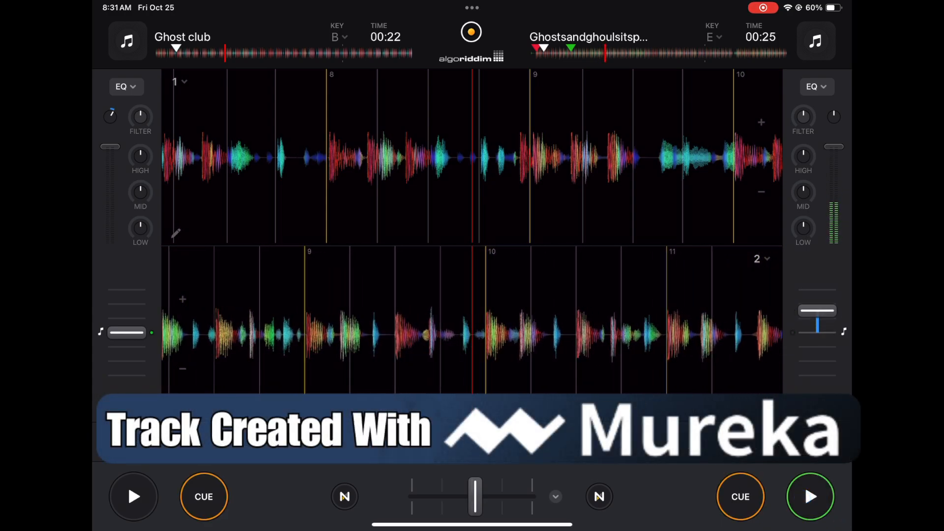
left_click(803, 117)
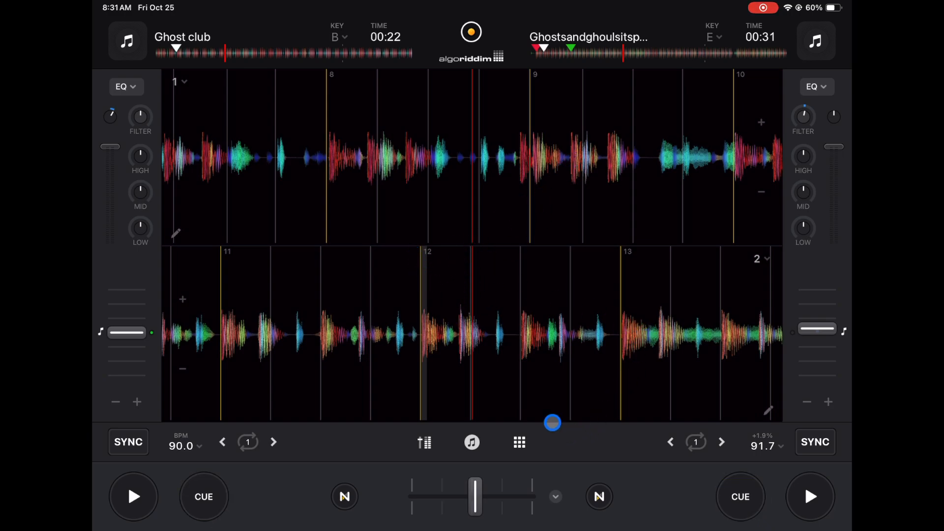
Return to the mixer layout, toggling between EQ knobs and channel volume faders.
left_click(413, 442)
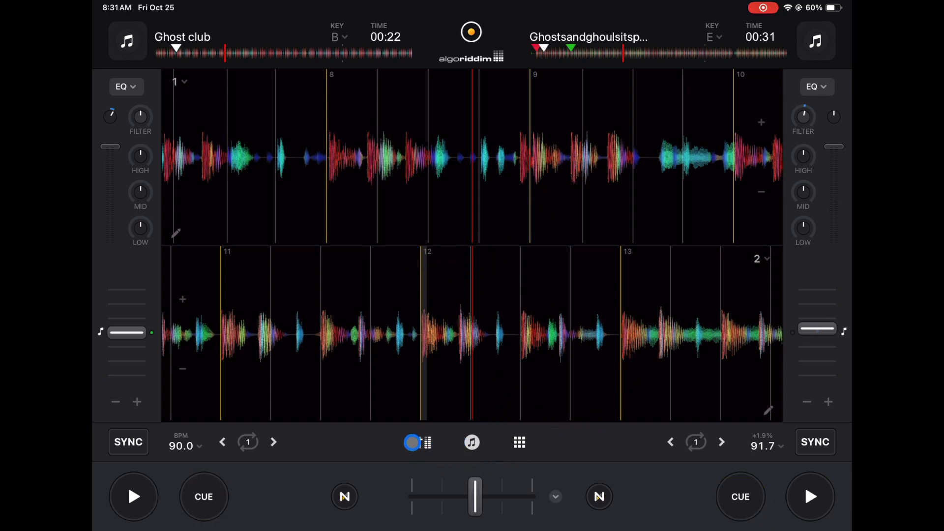
left_click(425, 443)
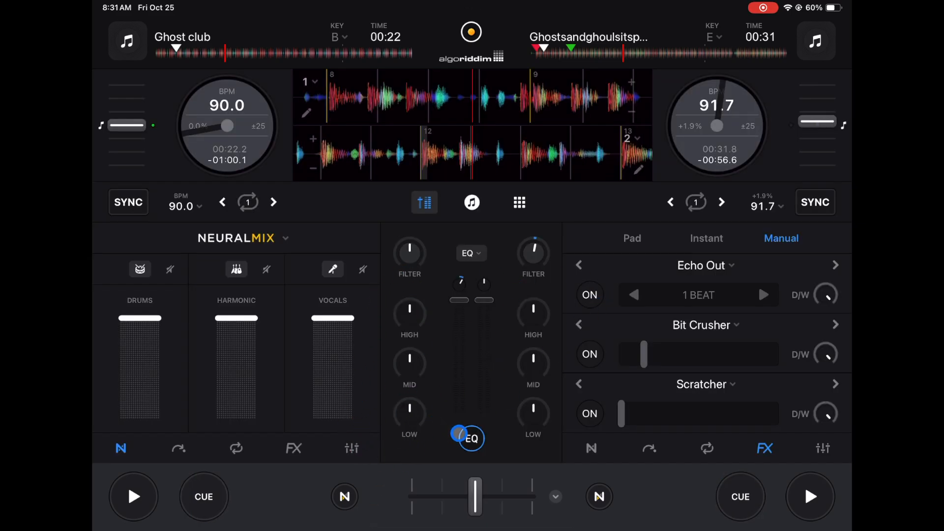
left_click(471, 437)
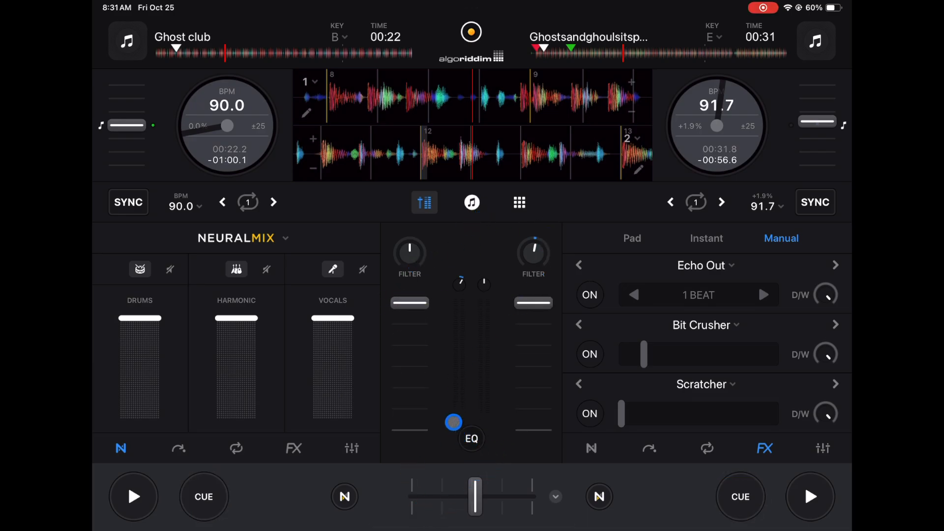
left_click(471, 438)
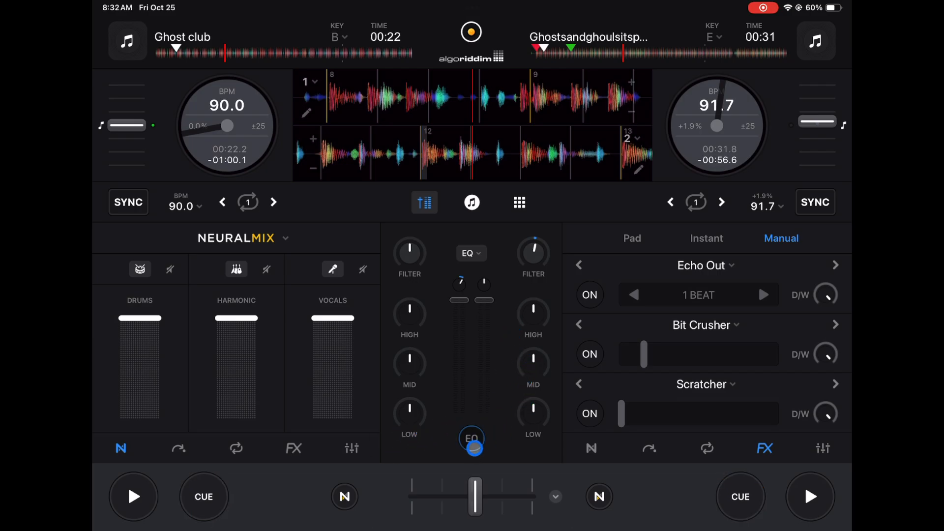
left_click_drag(473, 446, 458, 397)
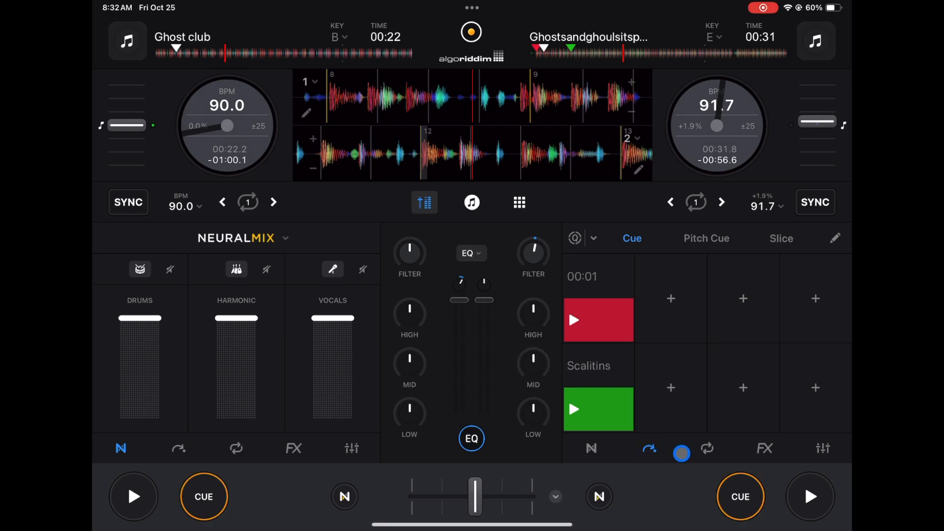
Show deck 2's manual effects Echo Out, Bit Crusher and Scratcher in place of cue pads.
left_click(760, 448)
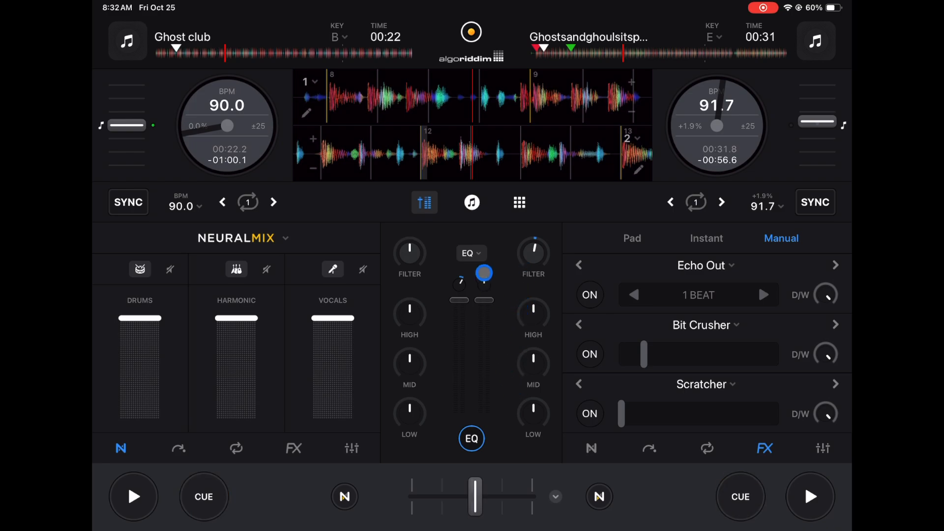
left_click_drag(484, 272, 477, 310)
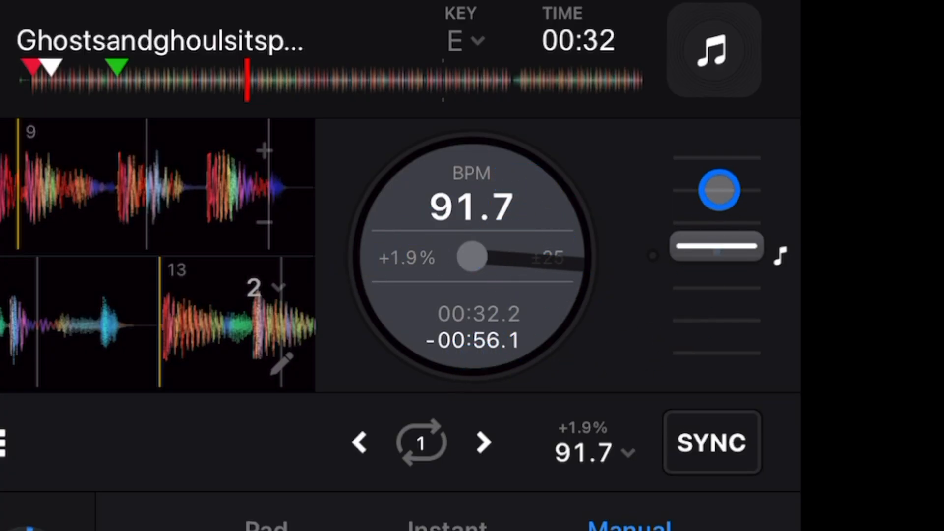
Pull deck 2's pitch fader down to about 85.4 BPM and back up to 91.6 BPM (+1.7%).
left_click_drag(717, 190, 761, 298)
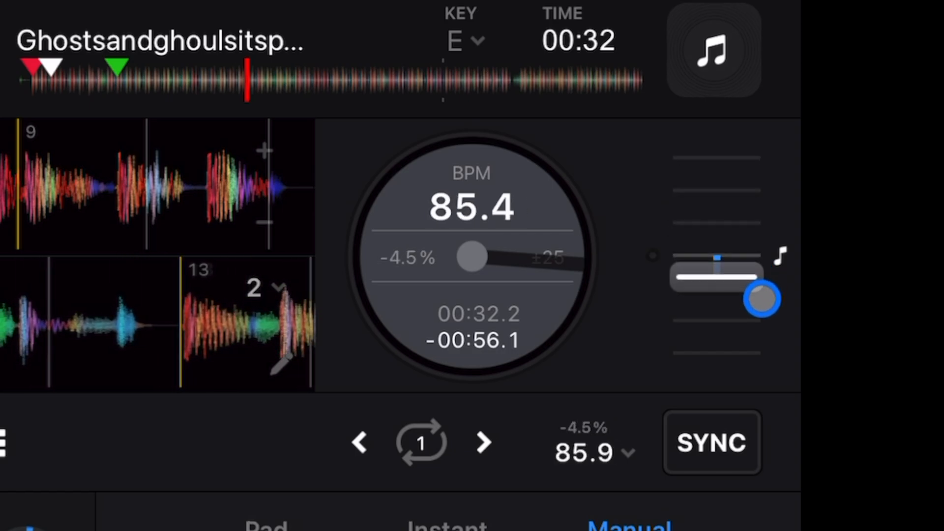
left_click_drag(758, 298, 644, 284)
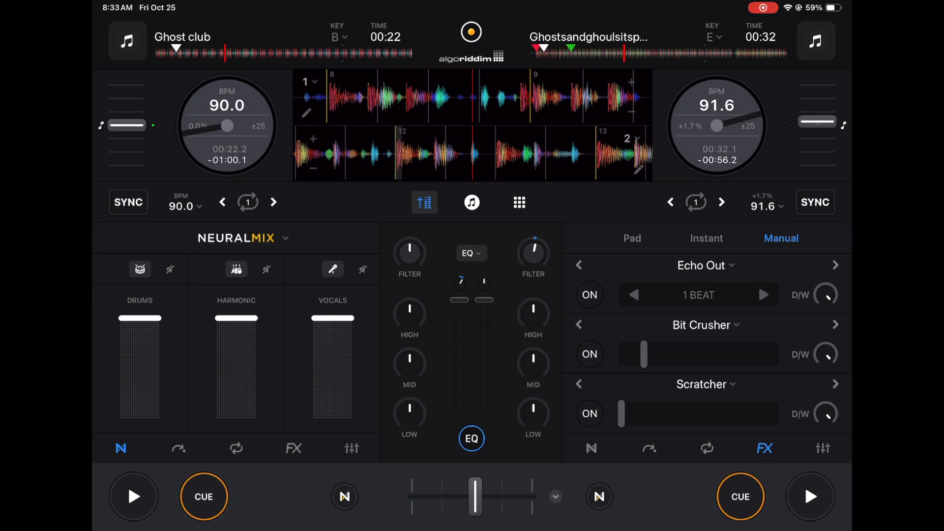
left_click(491, 158)
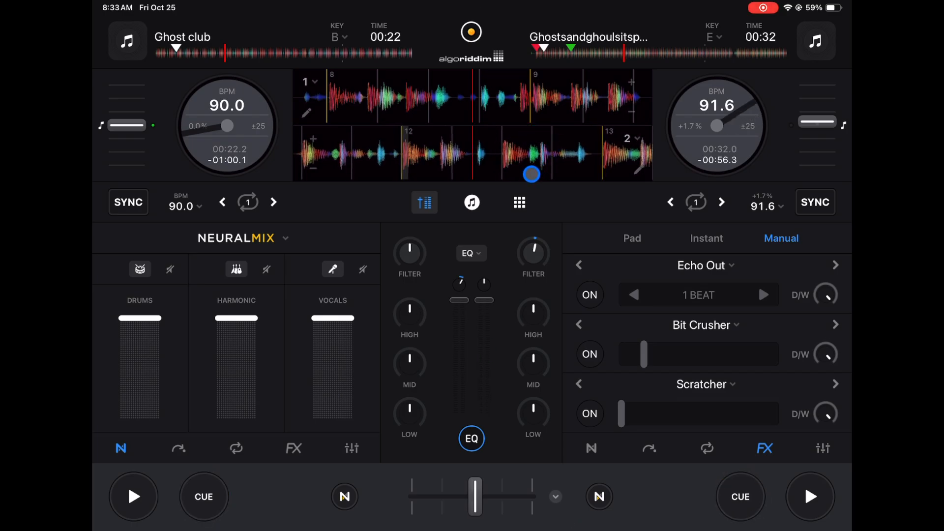
Show the Hip Hop Fusion looper pads in the lower half.
left_click(498, 202)
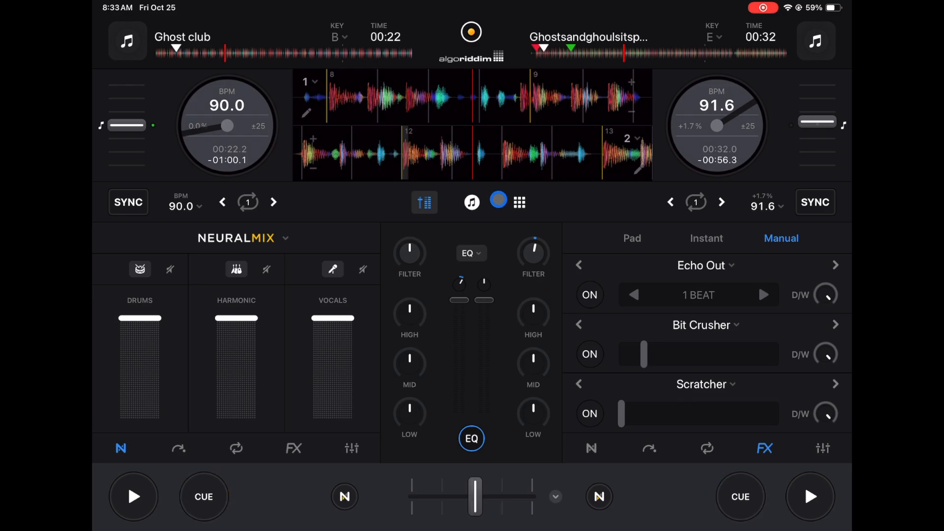
left_click(472, 201)
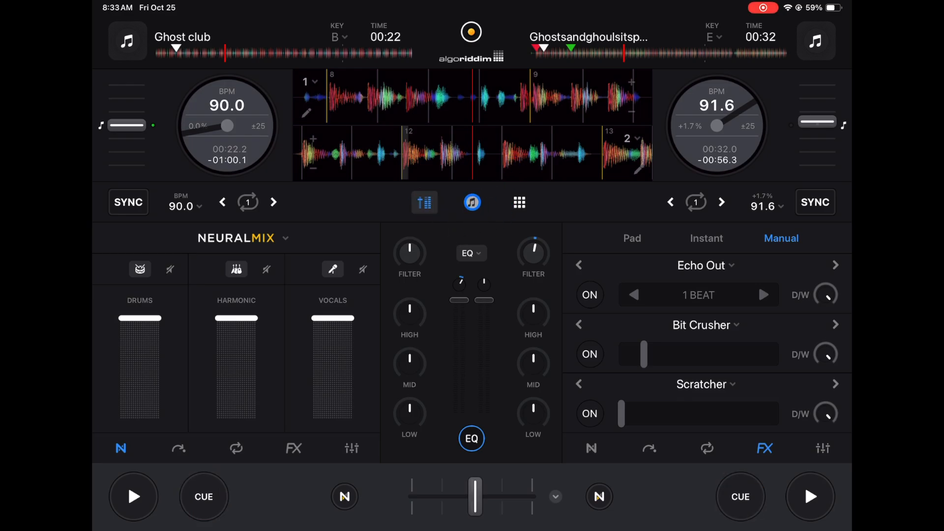
left_click(519, 203)
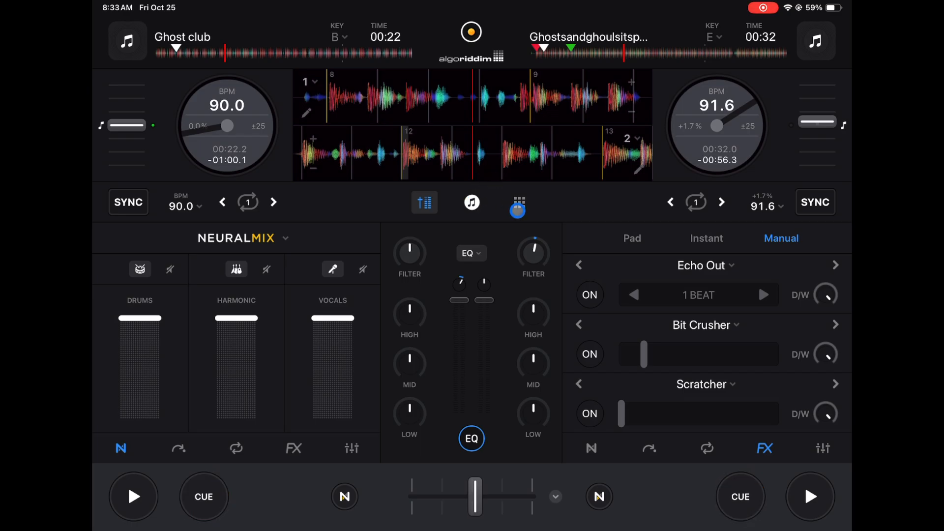
left_click(516, 203)
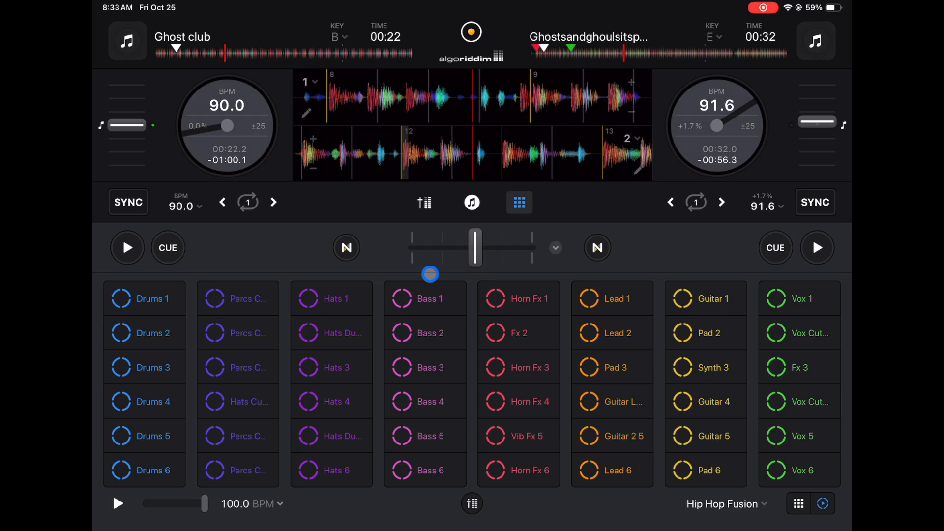
Try Looper mode from Settings > Modes, then switch back to Pro mode.
left_click(594, 451)
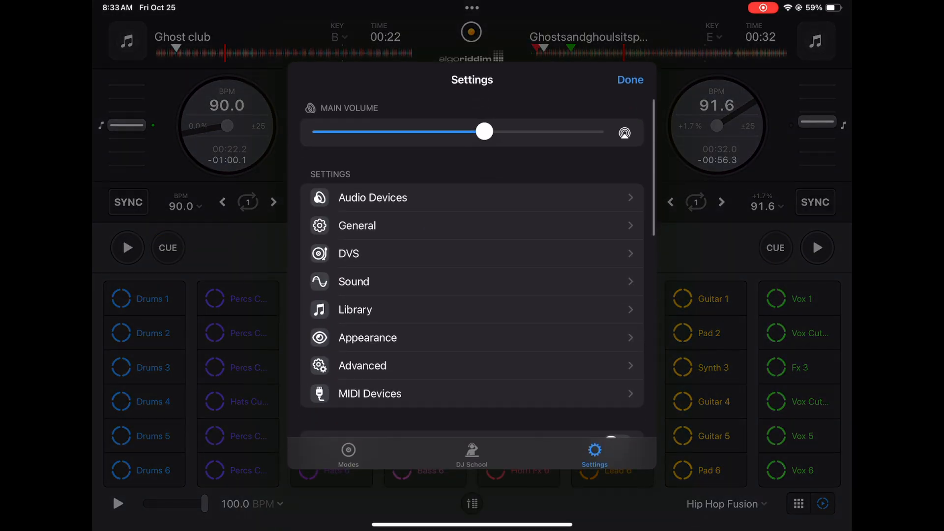
left_click(348, 452)
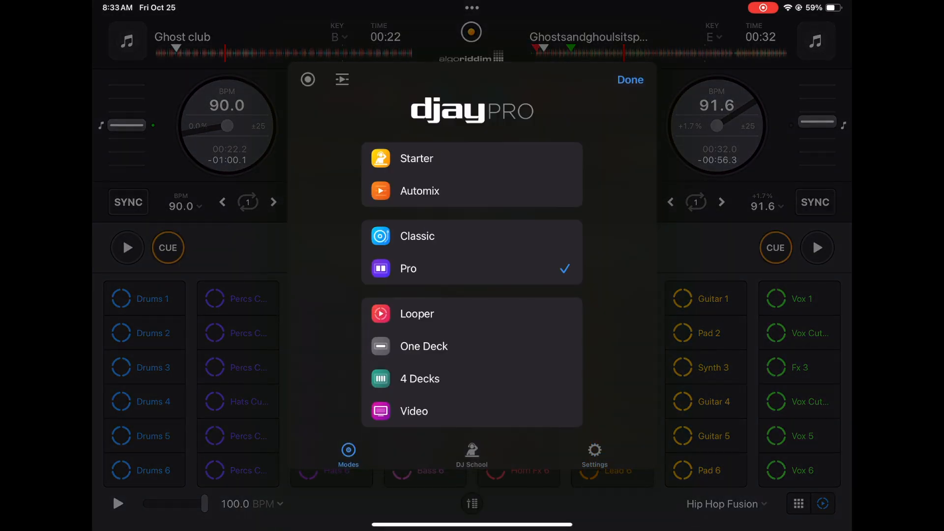
left_click(628, 79)
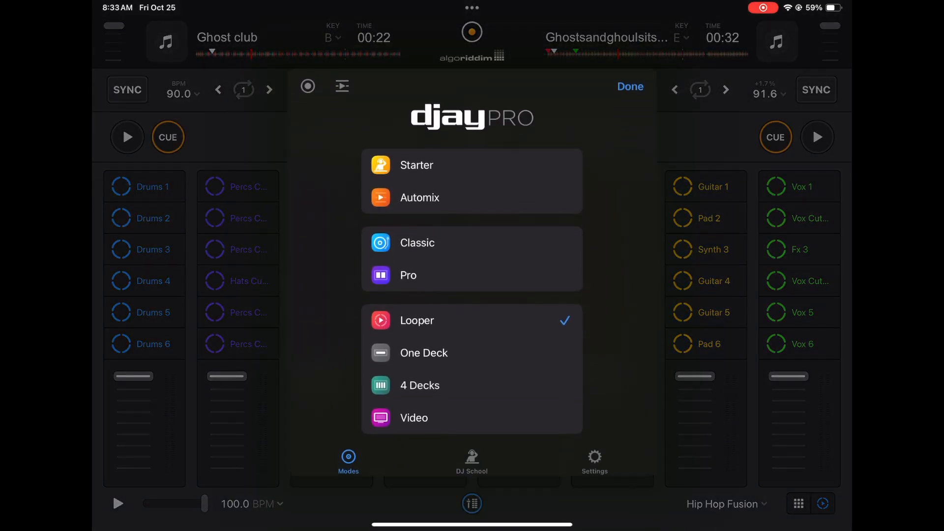
left_click(408, 268)
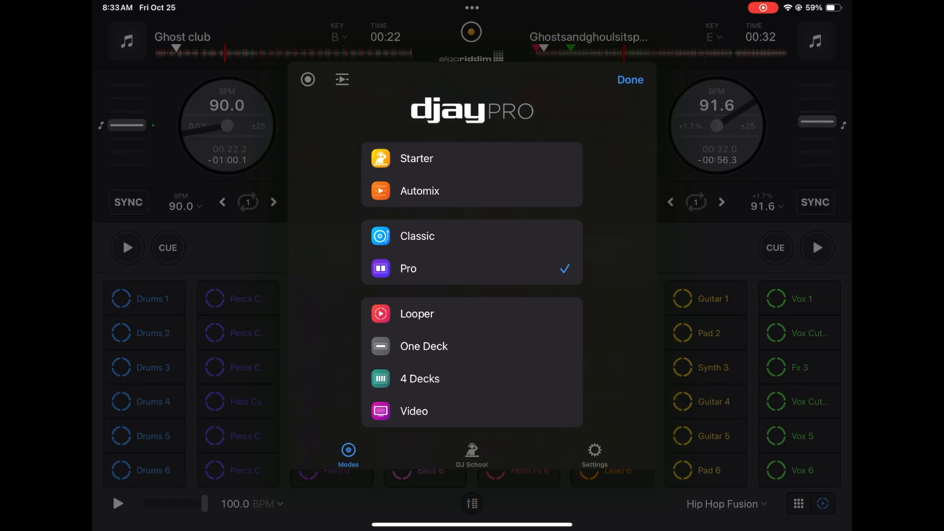
left_click(630, 80)
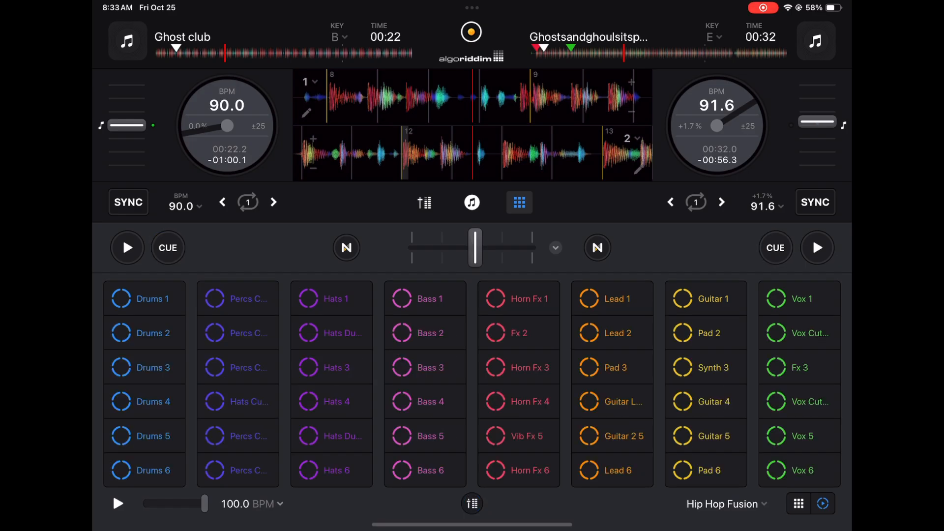
Trigger a looper pad, view DJ Sound Effects samples, then show the library's Current Session.
left_click(179, 356)
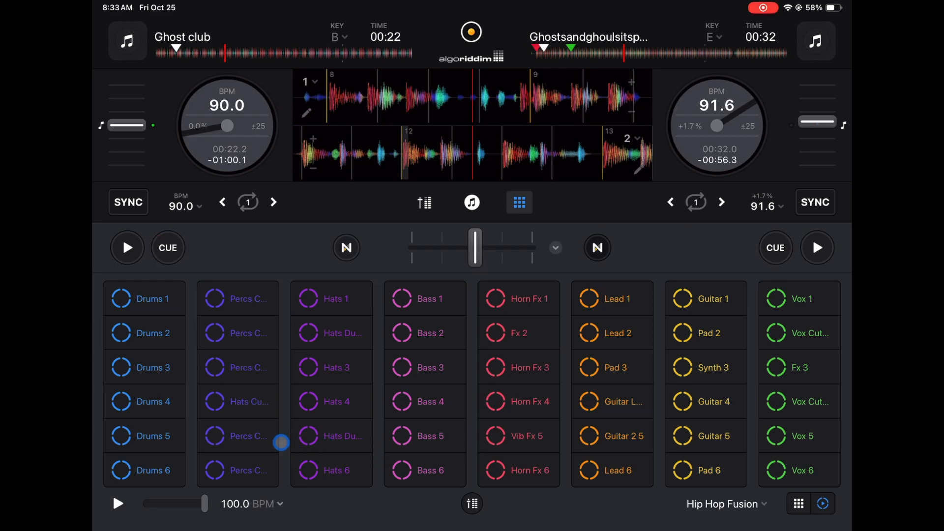
left_click(597, 248)
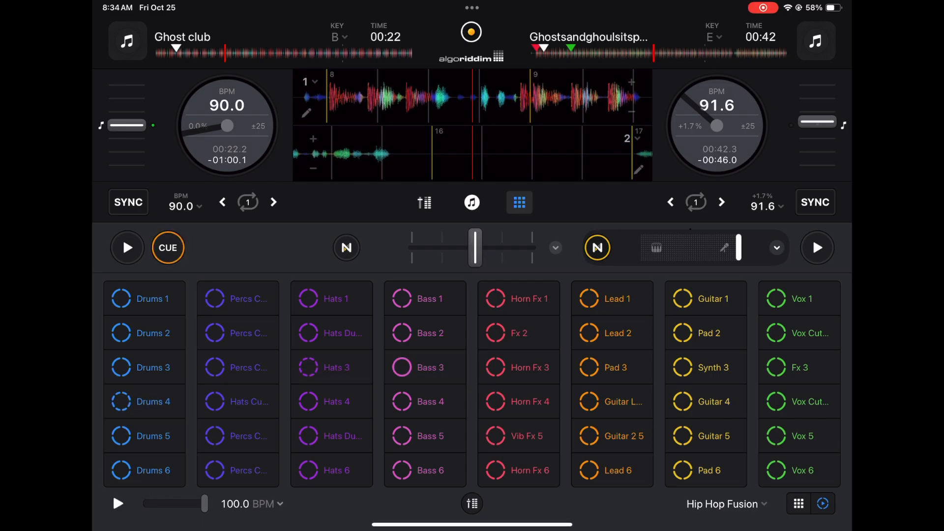
left_click(167, 248)
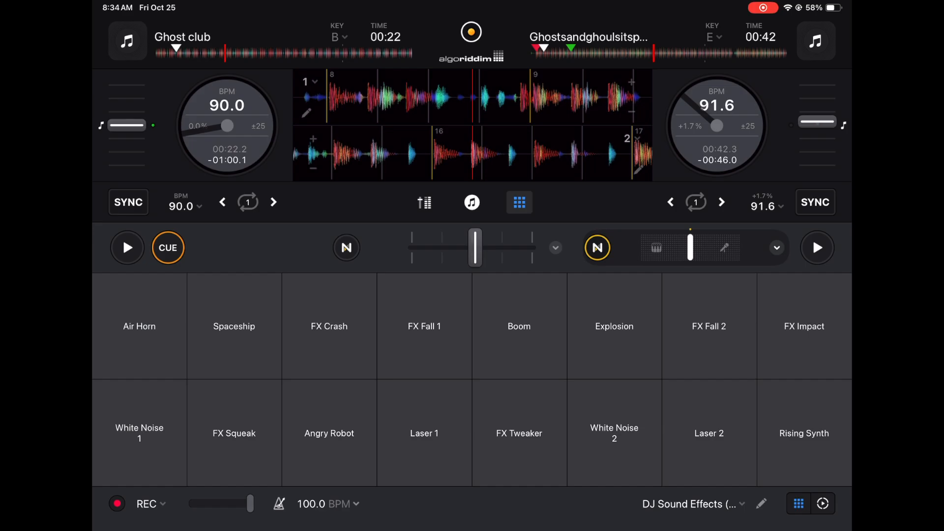
left_click(471, 202)
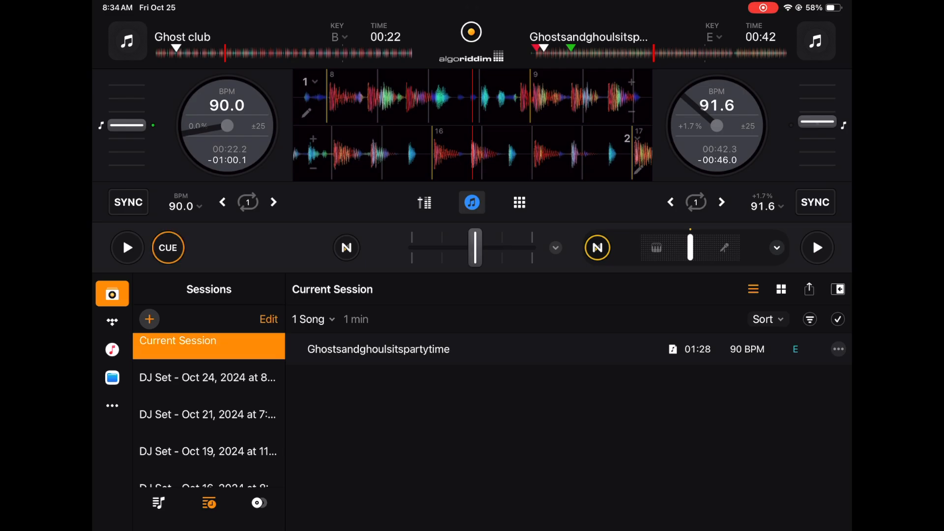
left_click(112, 320)
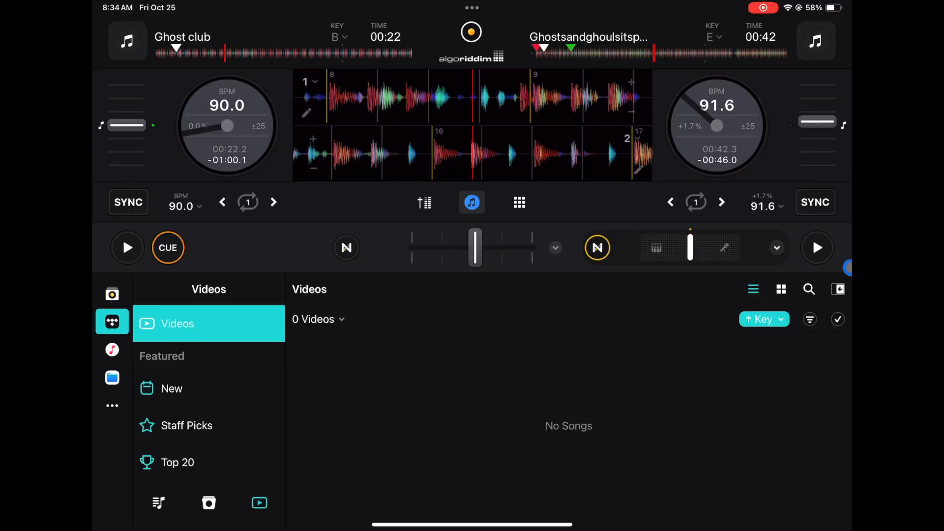
left_click(150, 310)
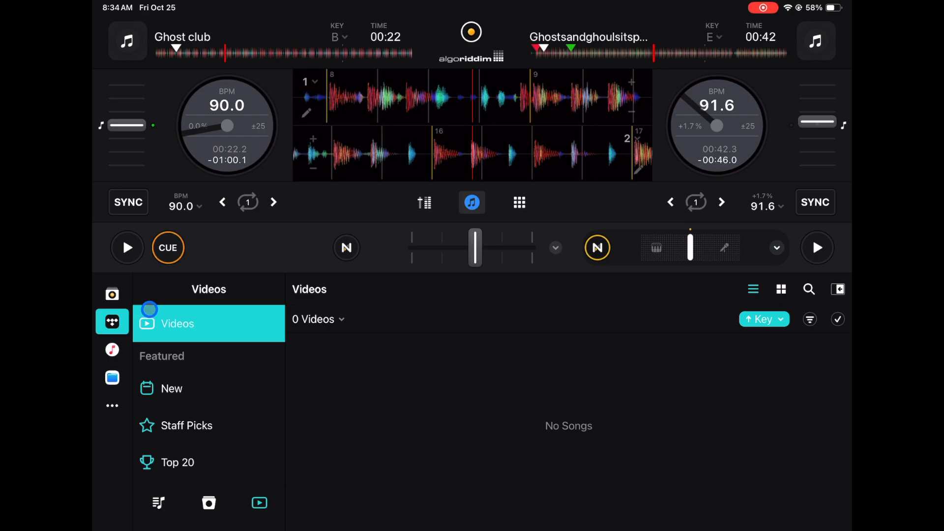
left_click(112, 294)
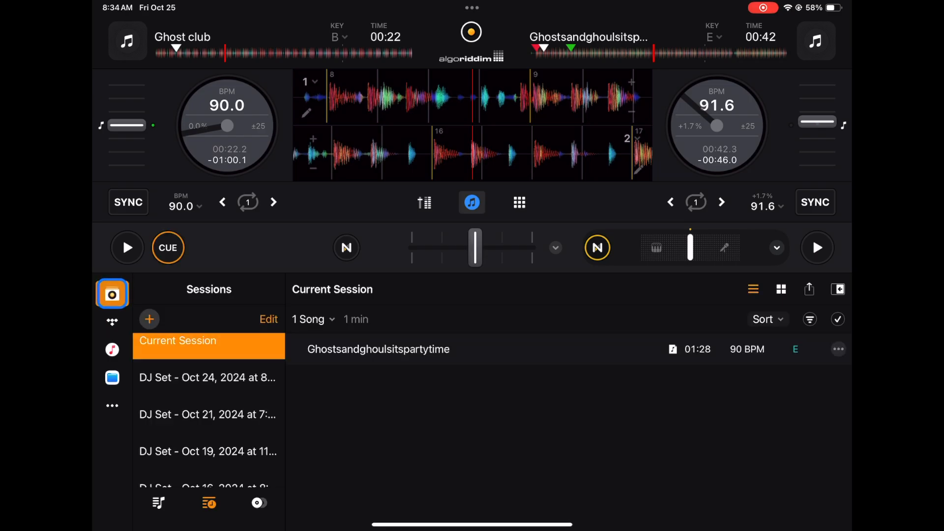